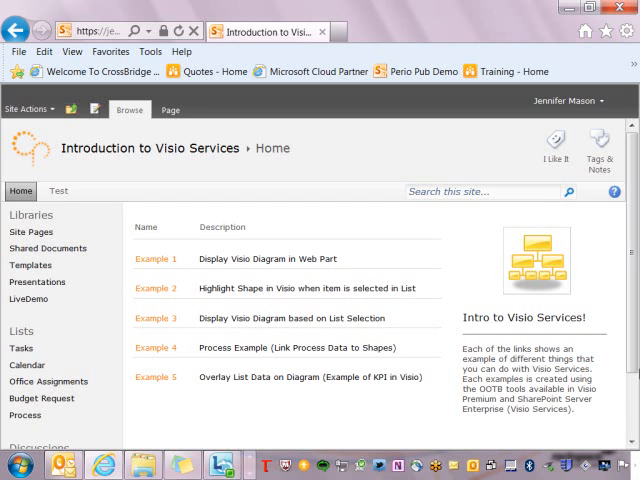
Open Site Permissions from Site Actions to view the site's groups and permission levels.
left_click(30, 108)
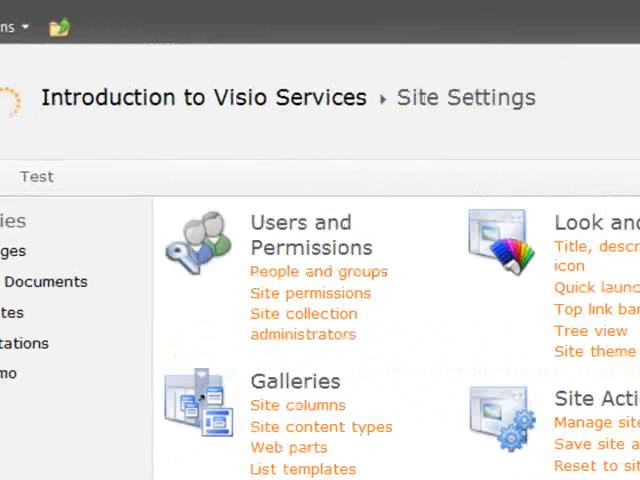
left_click(309, 293)
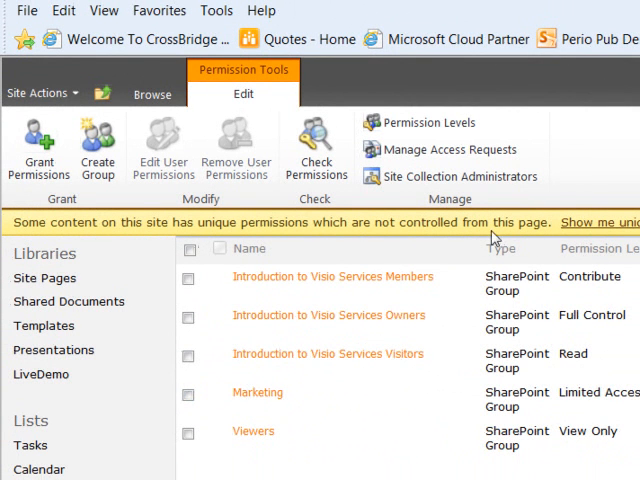
mouse_move(335, 240)
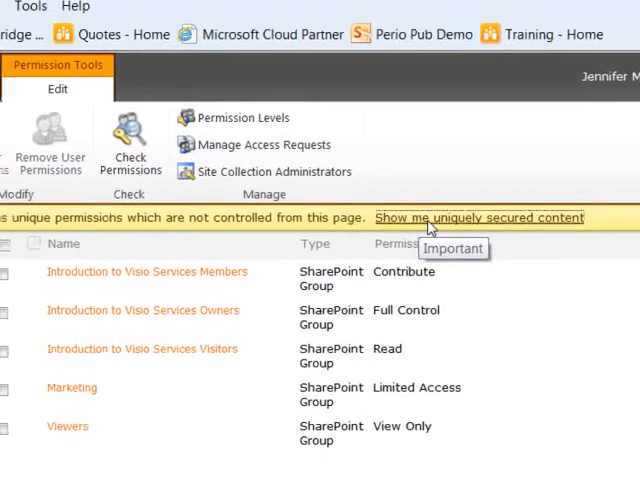
left_click(478, 217)
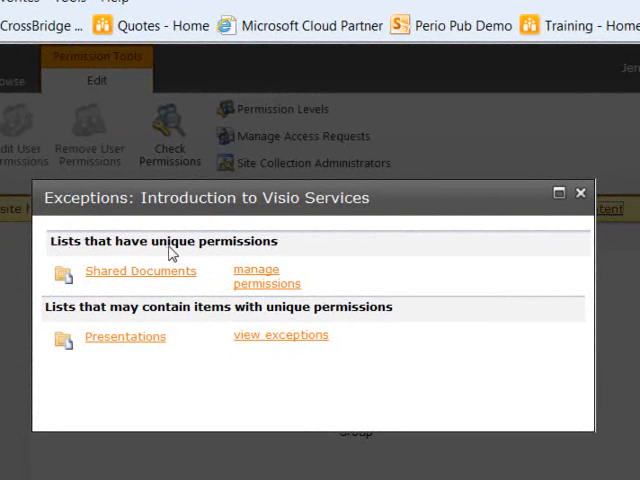
mouse_move(228, 428)
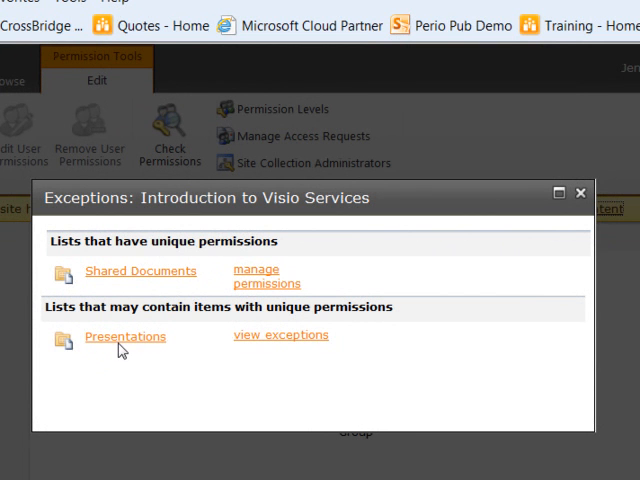
mouse_move(126, 349)
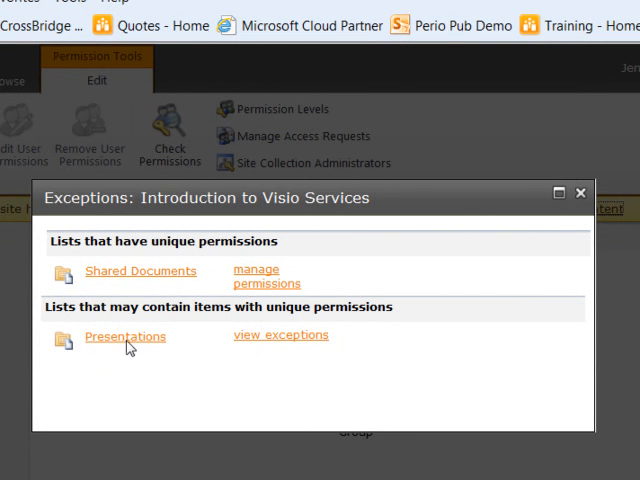
mouse_move(230, 316)
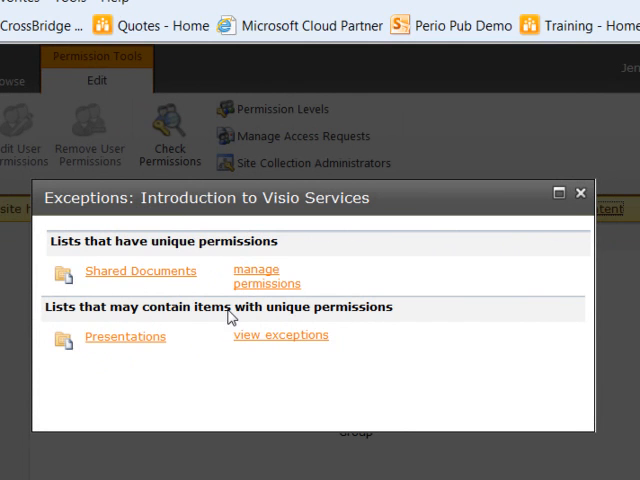
left_click(281, 334)
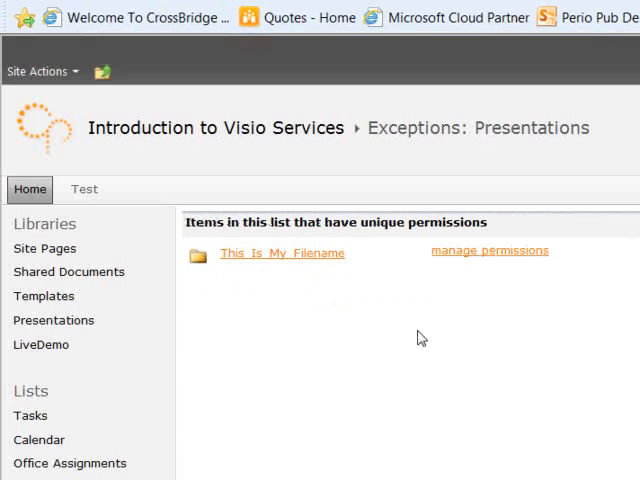
mouse_move(236, 316)
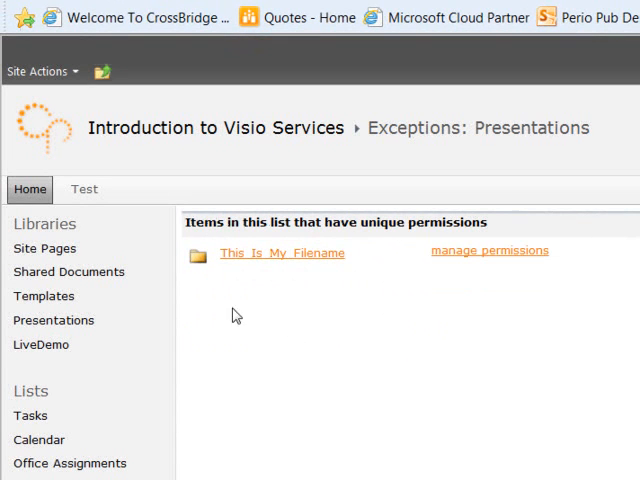
mouse_move(263, 313)
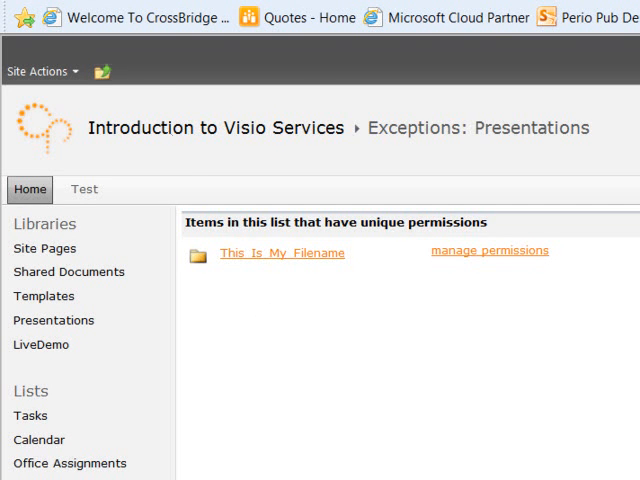
left_click(489, 250)
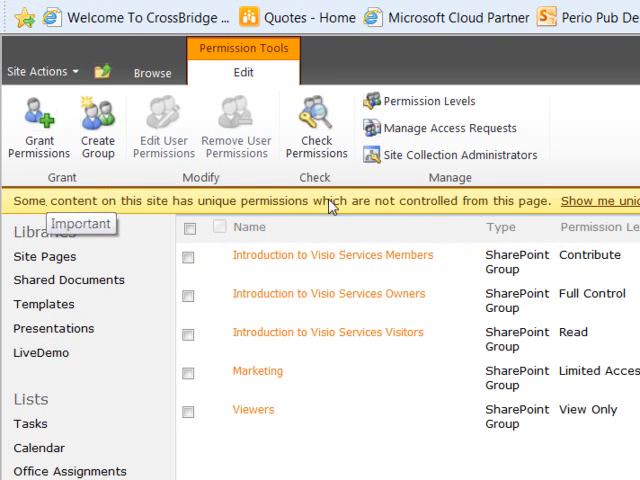
mouse_move(612, 230)
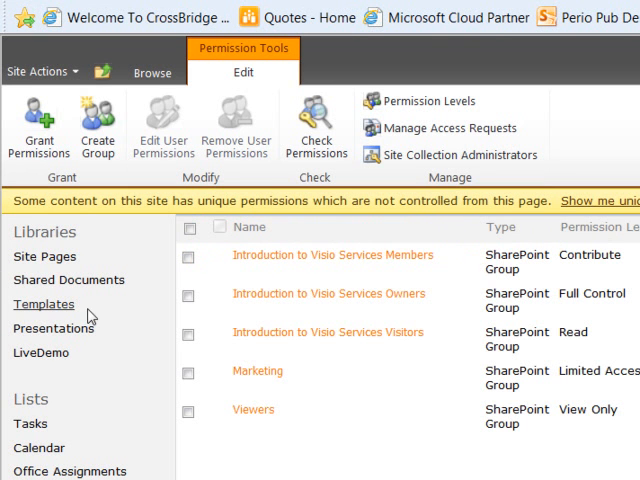
mouse_move(54, 328)
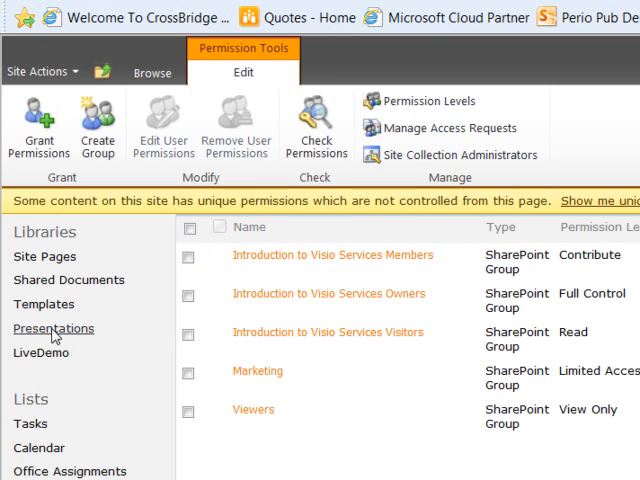
Open the Presentations library's permissions and review its one item with unique permissions.
left_click(53, 328)
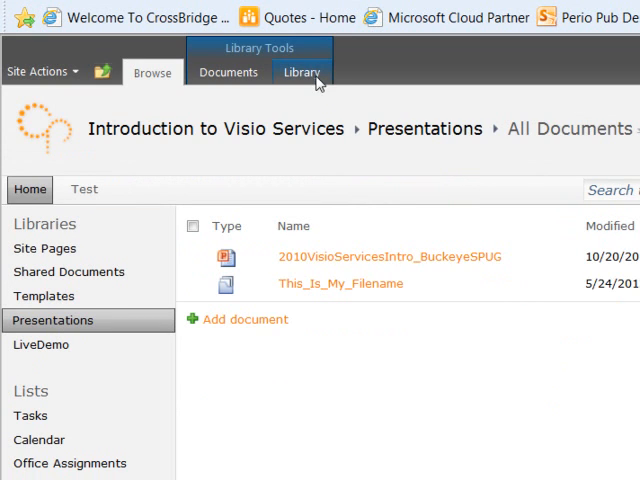
left_click(303, 71)
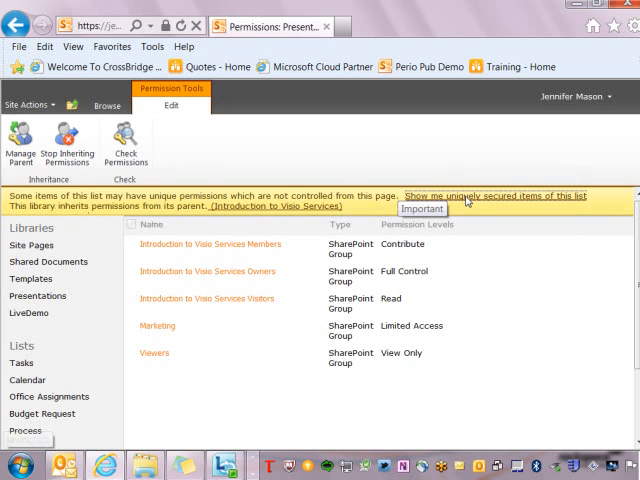
left_click(504, 195)
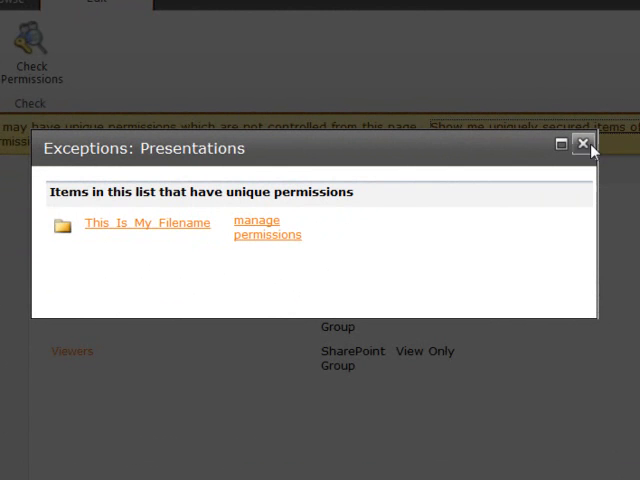
left_click(584, 145)
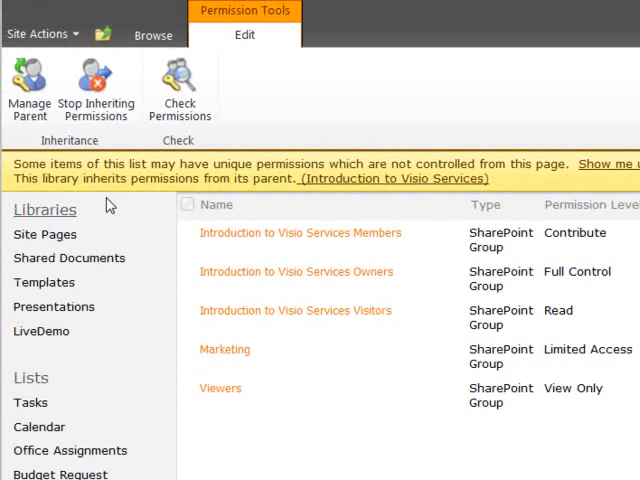
mouse_move(20, 175)
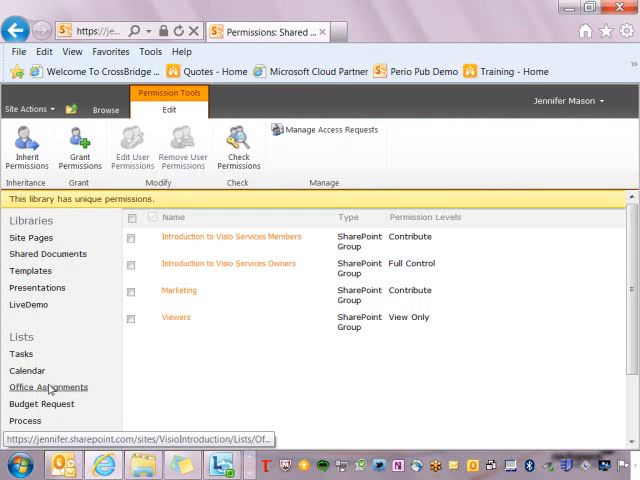
View the Office Assignments list's permissions, inherited from the Introduction to Visio Services site.
left_click(48, 387)
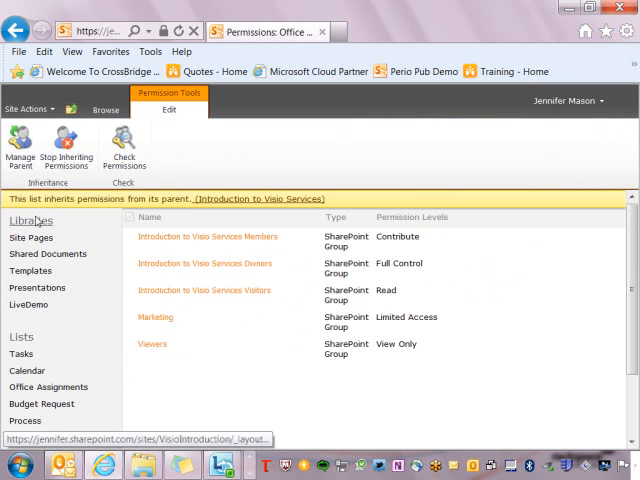
mouse_move(133, 205)
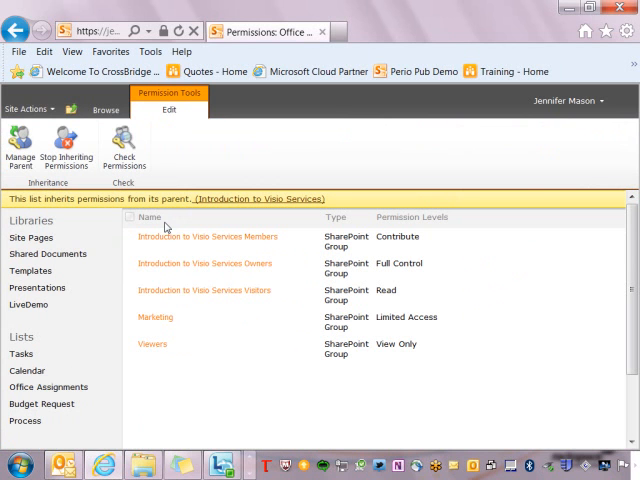
mouse_move(387, 425)
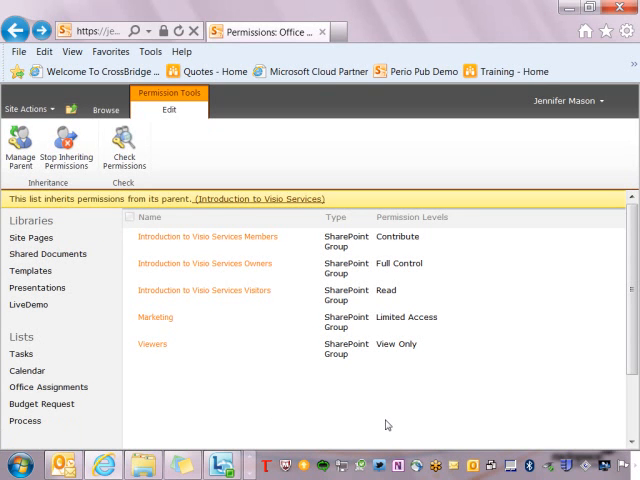
mouse_move(37, 288)
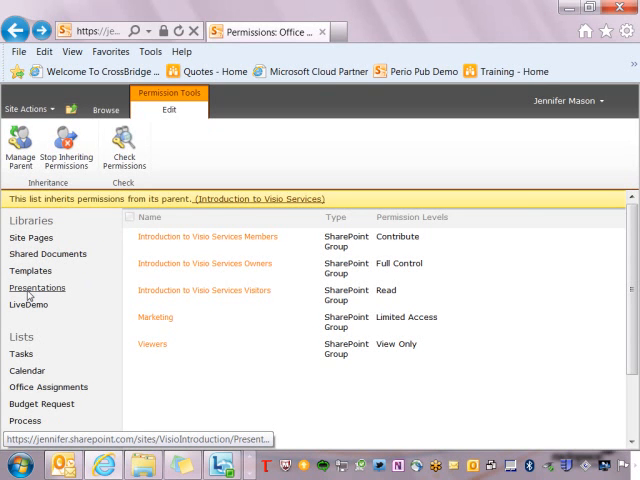
Review This_Is_My_Filename's unique Marketing and Viewers permissions, then return to Presentations.
left_click(37, 282)
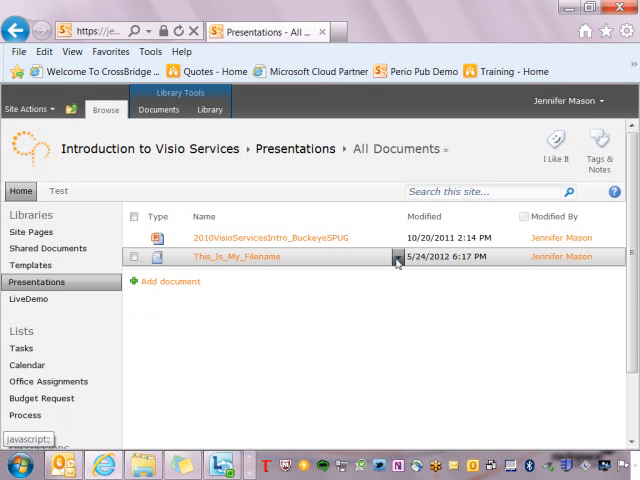
left_click(393, 257)
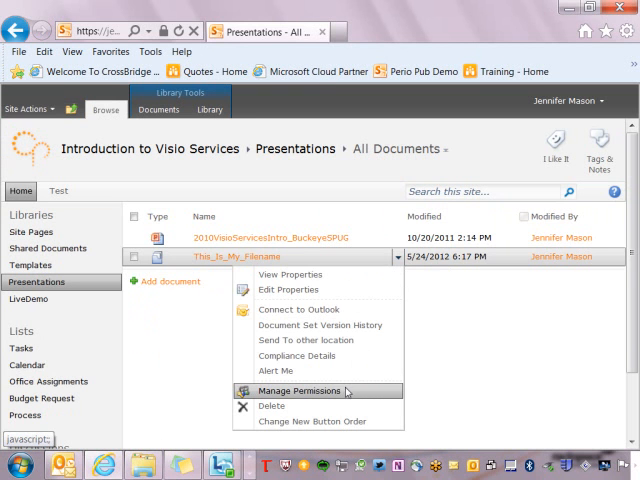
left_click(297, 391)
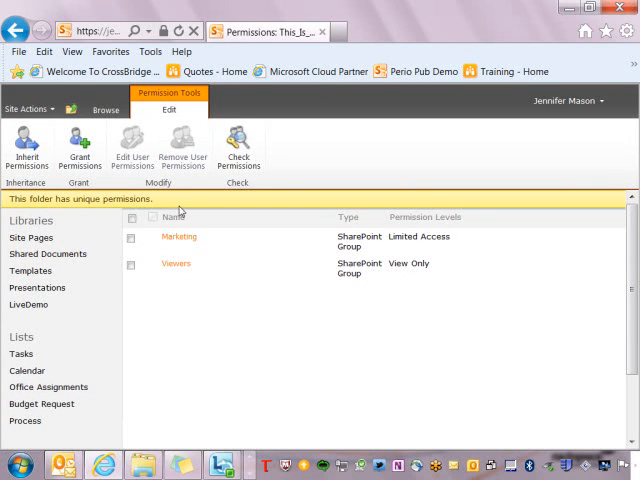
mouse_move(223, 282)
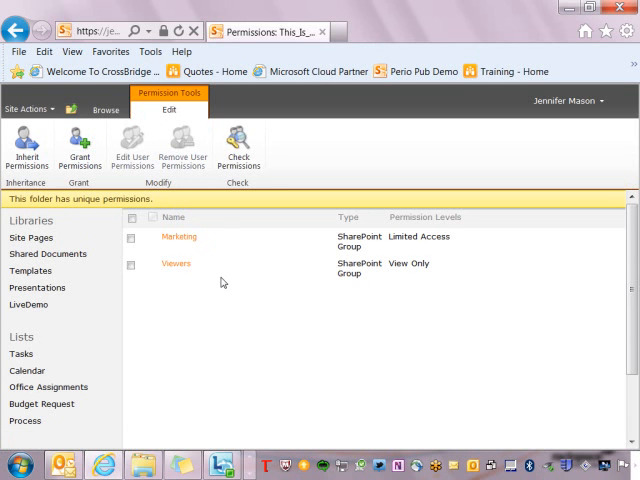
left_click(37, 282)
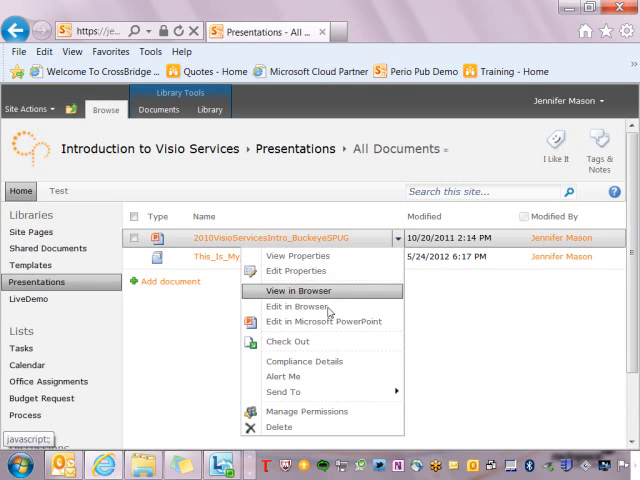
Manage permissions for 2010VisioServicesIntro_BuckeyeSPUG, showing it inherits from the parent site.
left_click(298, 291)
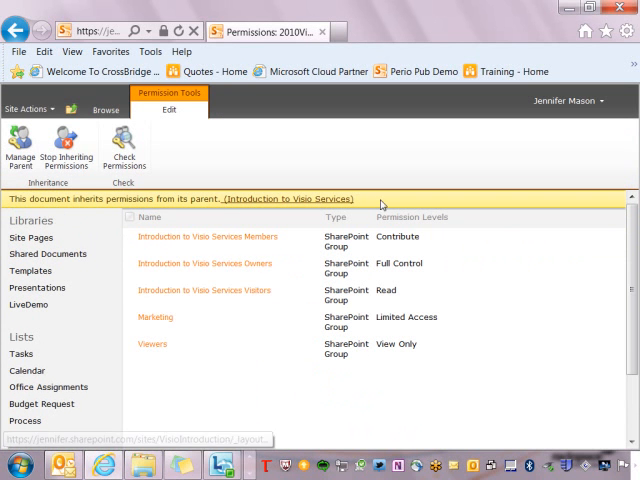
mouse_move(370, 217)
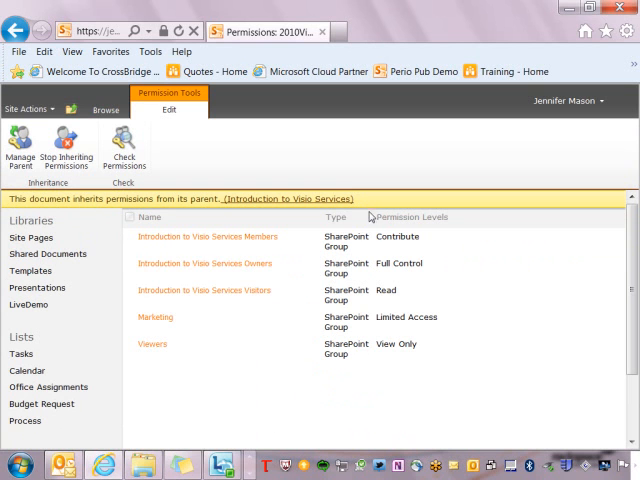
mouse_move(375, 213)
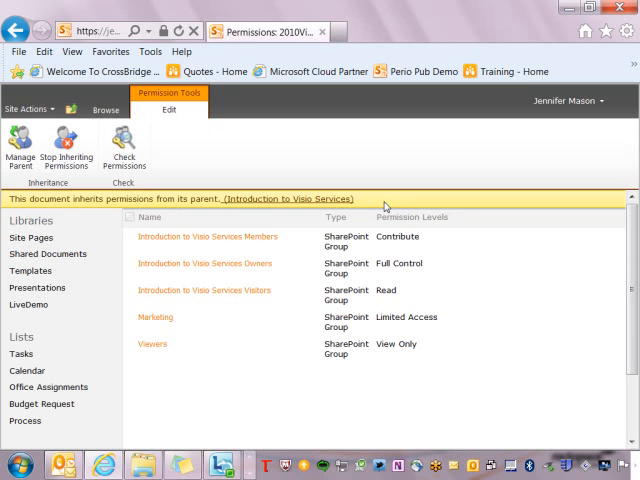
mouse_move(378, 207)
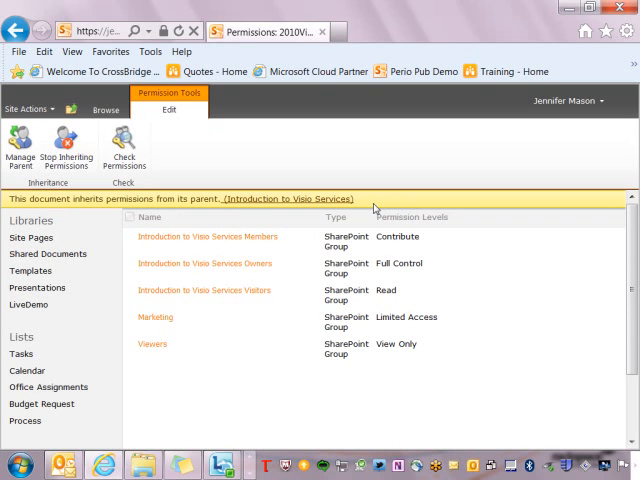
mouse_move(375, 208)
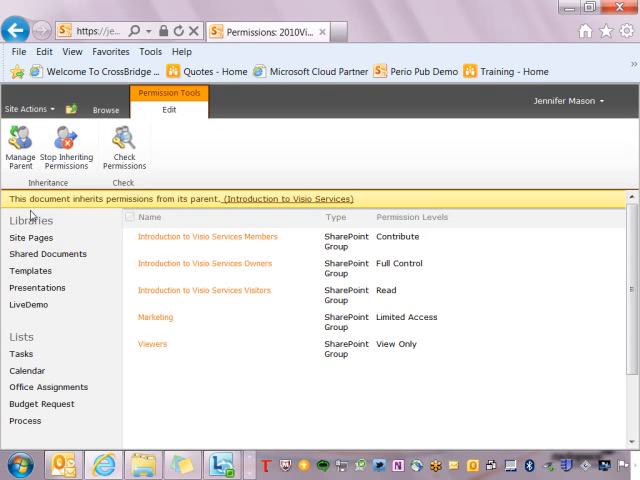
mouse_move(245, 199)
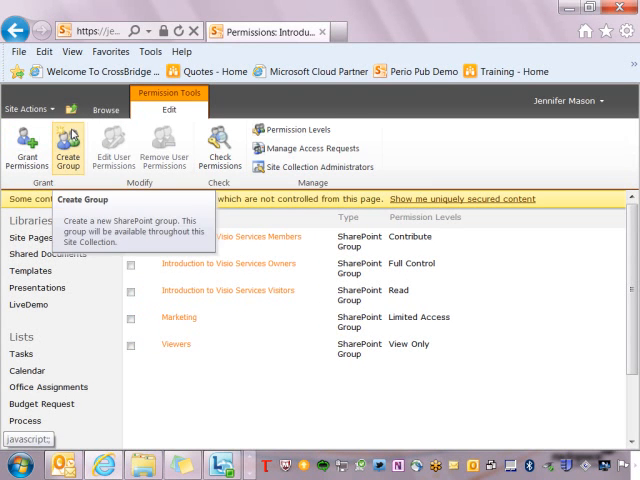
mouse_move(94, 333)
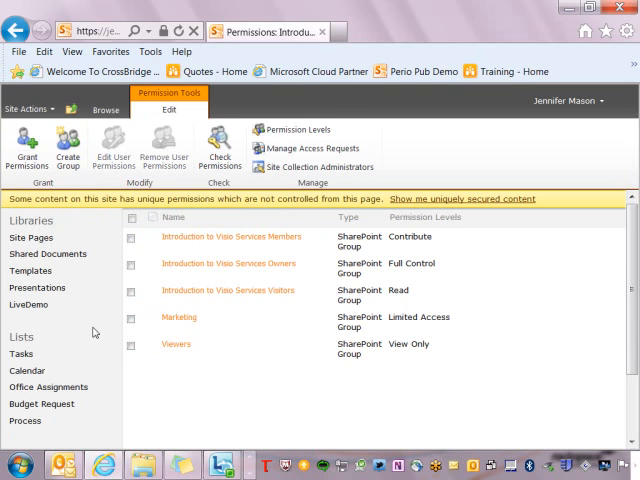